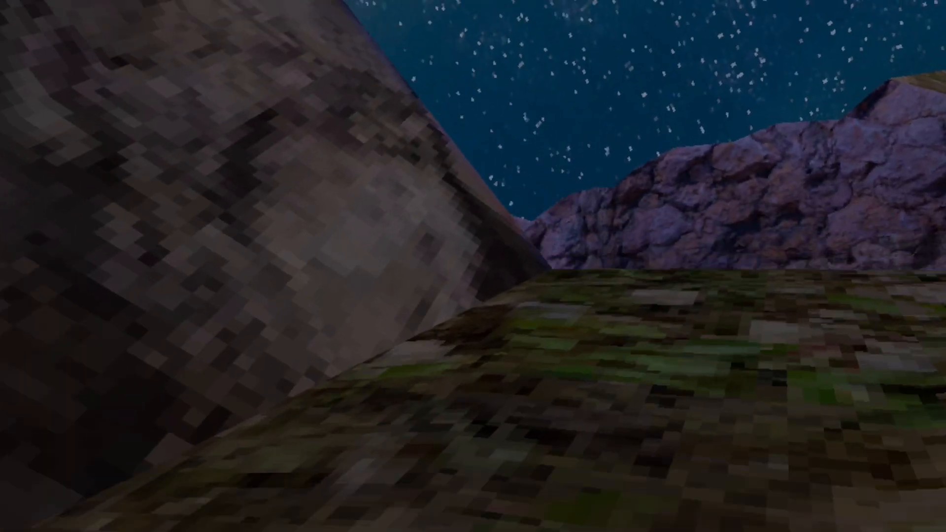
mouse_move(473, 266)
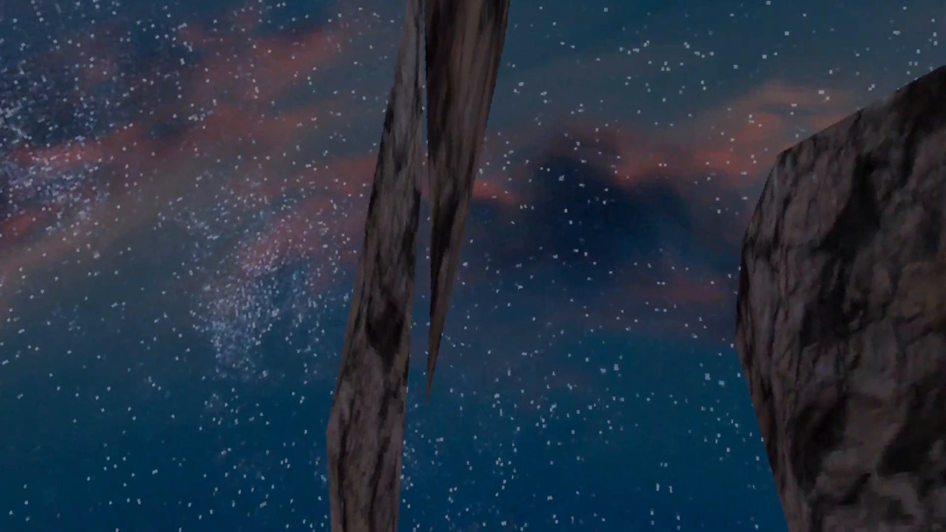